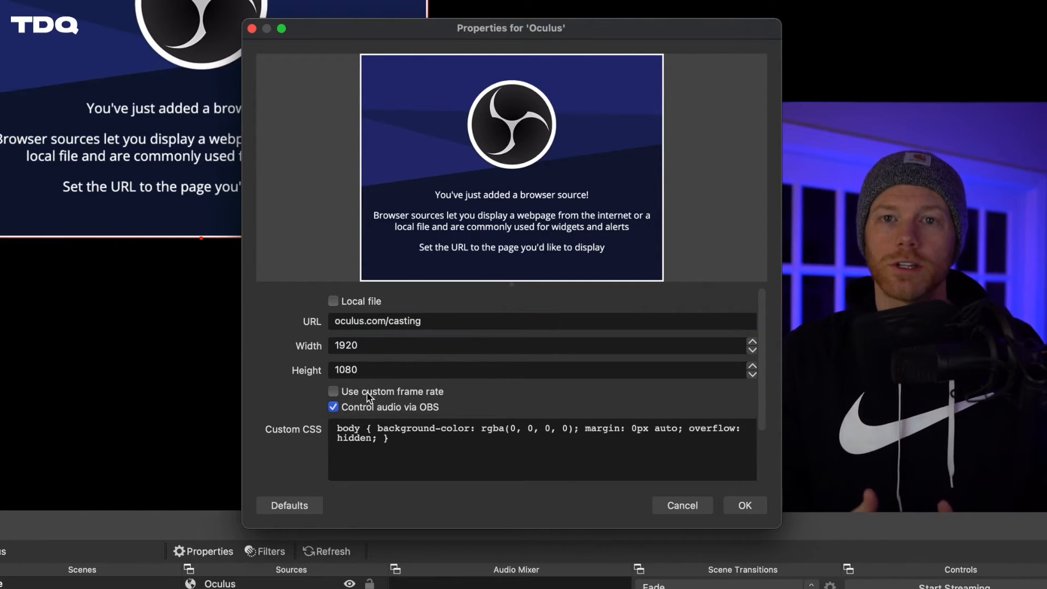
- Accept the Oculus browser source at oculus.com/casting, 1920×1080
click(743, 505)
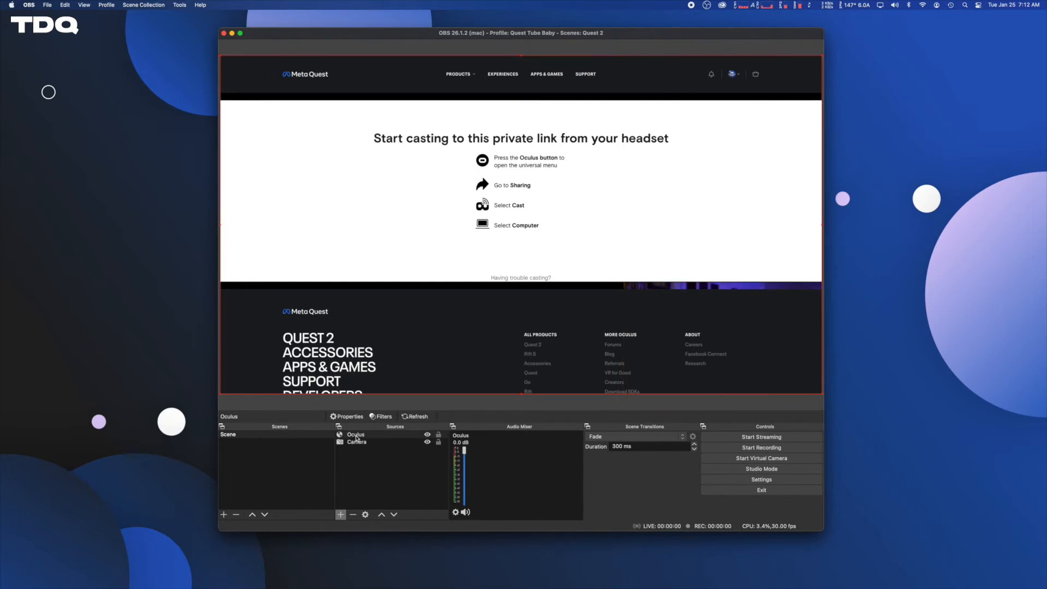